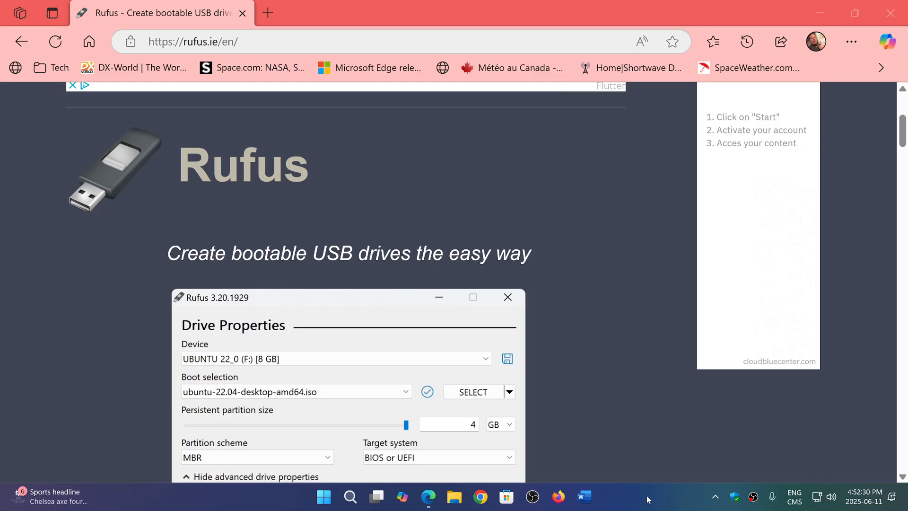
# - Scroll the rufus.ie page down until the Download heading and latest 4.8 releases dated 2025.06.11 appear
pyautogui.click(509, 392)
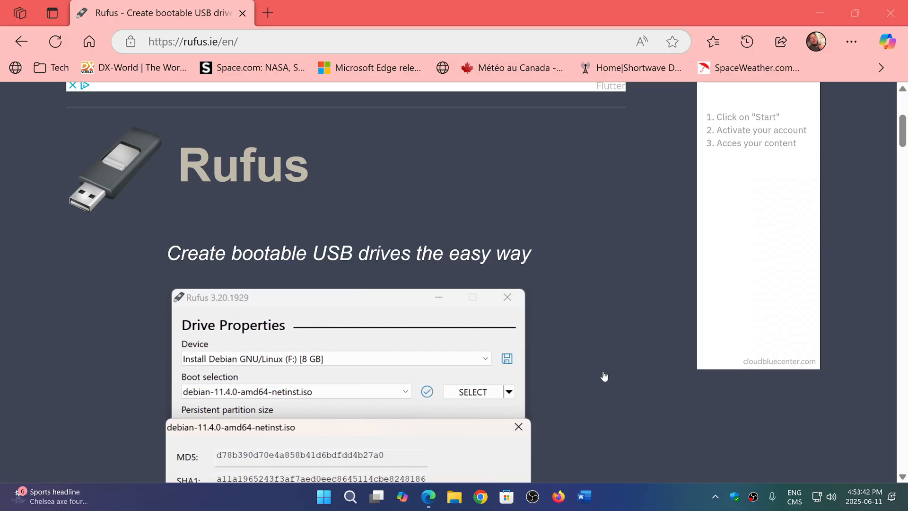
pyautogui.moveTo(603, 365)
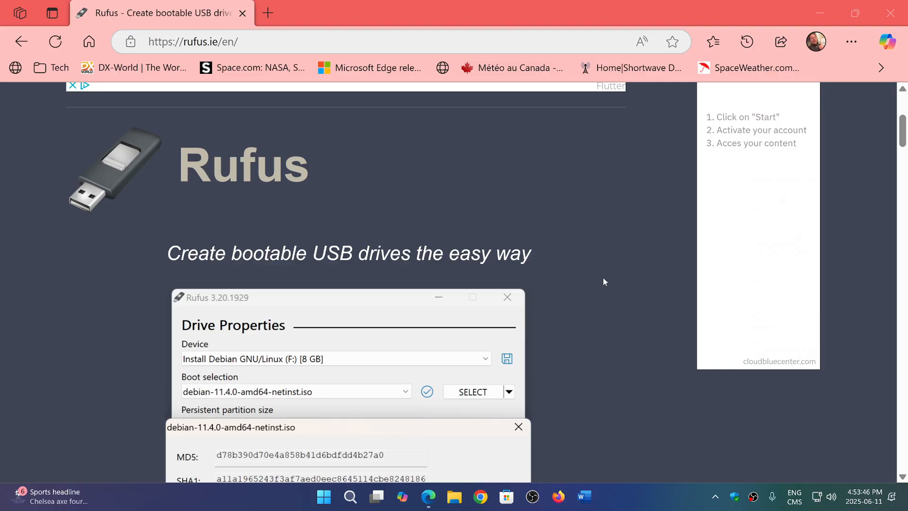
pyautogui.moveTo(635, 373)
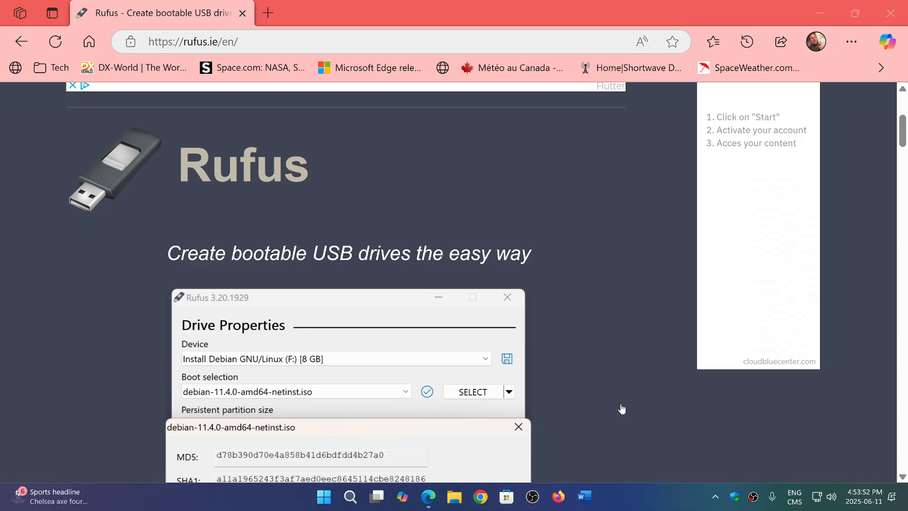
pyautogui.scroll(-3)
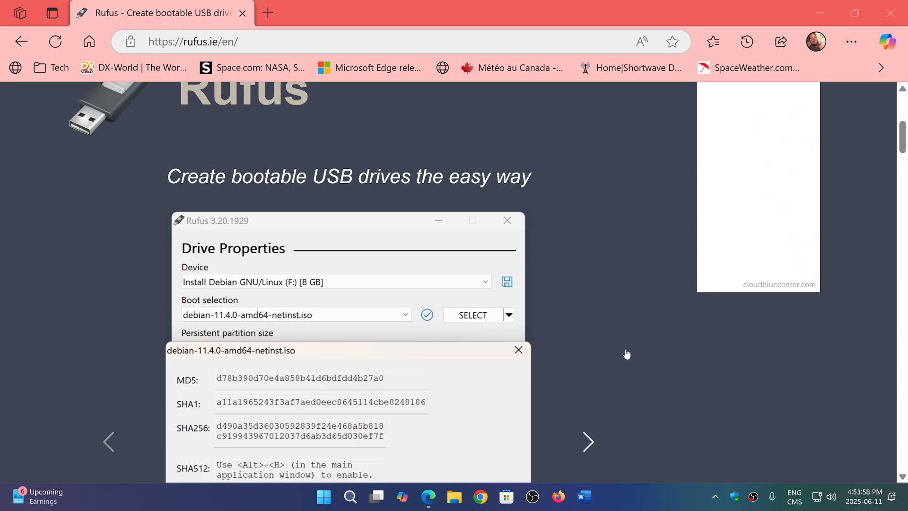
pyautogui.scroll(-3)
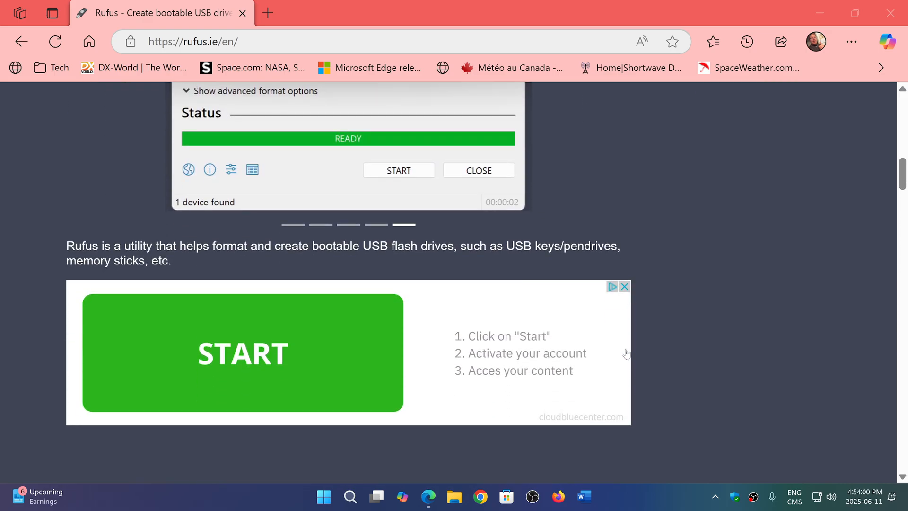
pyautogui.scroll(-3)
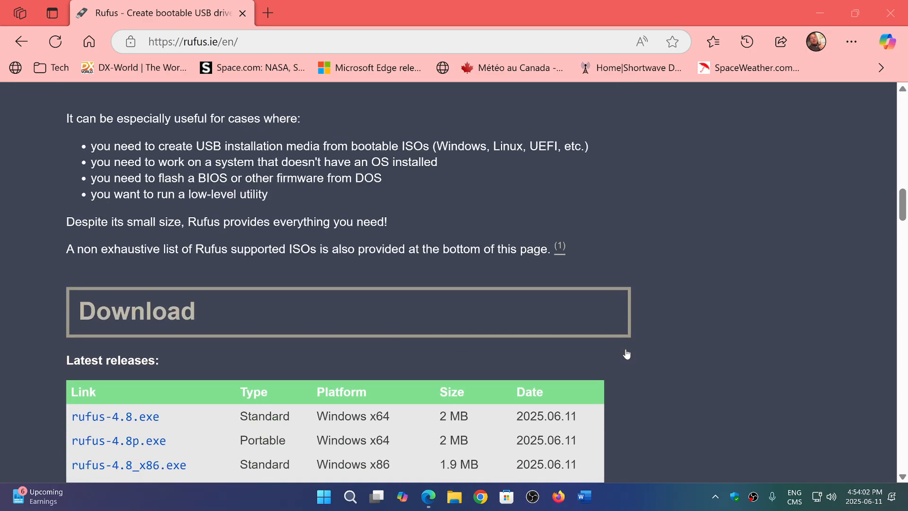
pyautogui.moveTo(672, 371)
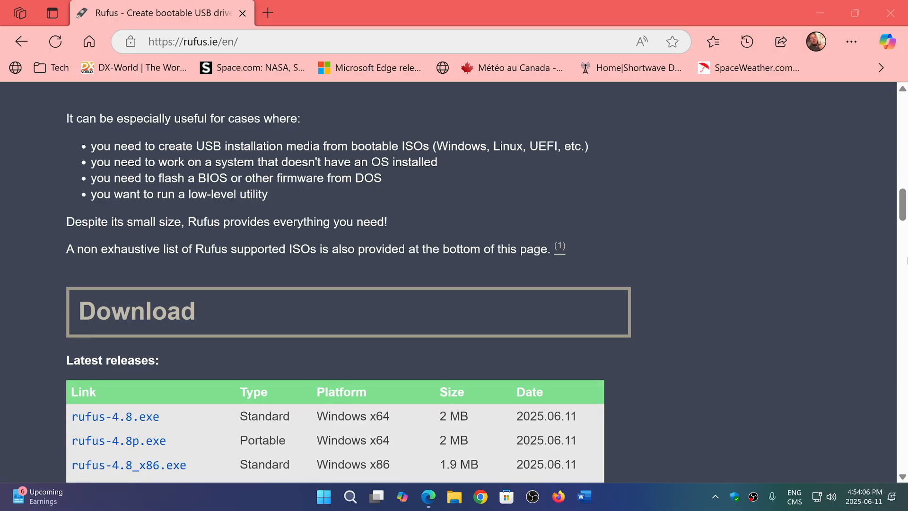
# - Scroll slightly further to reveal the ARM64 build row and the Other versions links
pyautogui.scroll(-3)
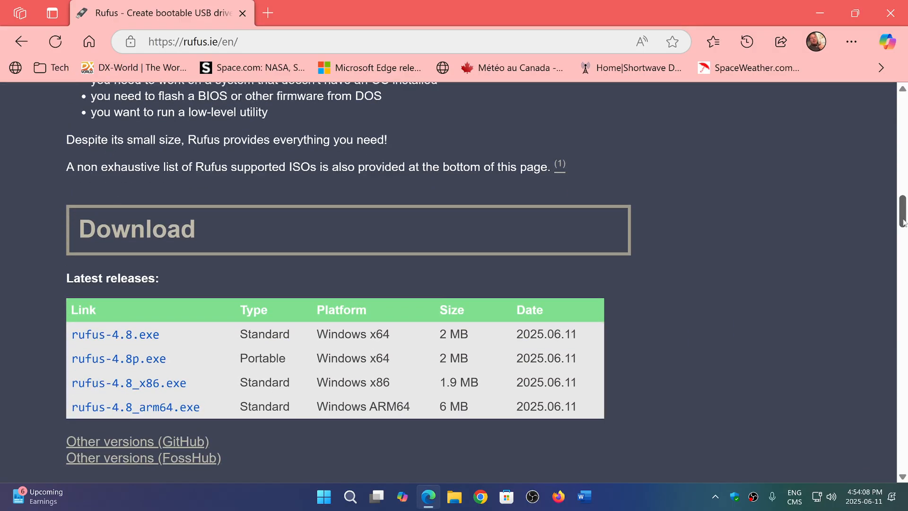
pyautogui.scroll(-3)
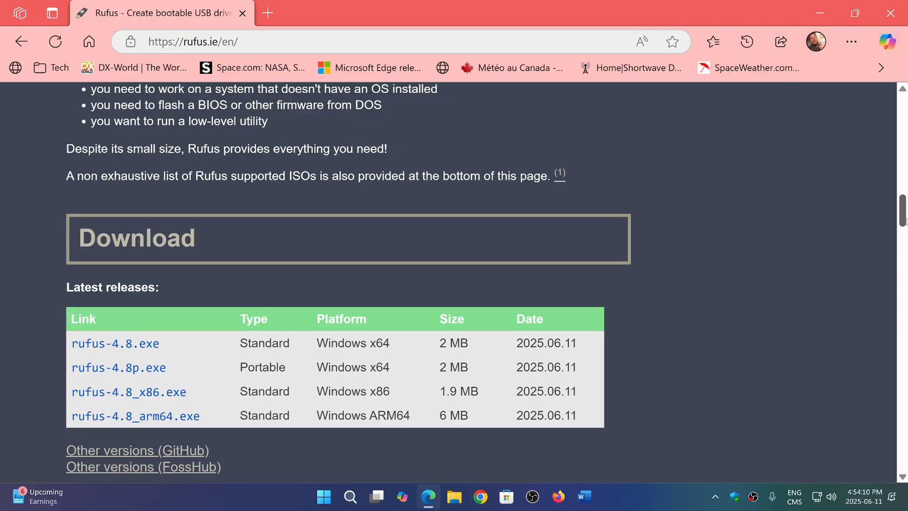
pyautogui.moveTo(768, 334)
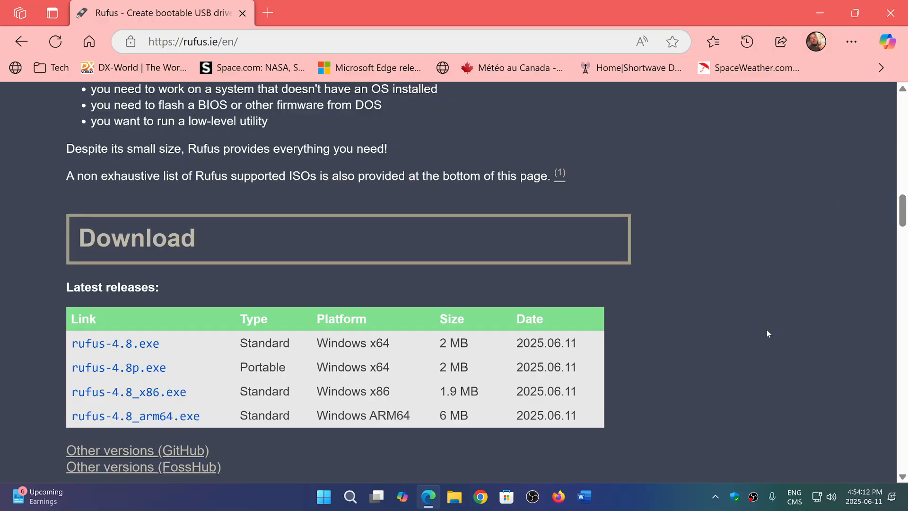
pyautogui.moveTo(698, 431)
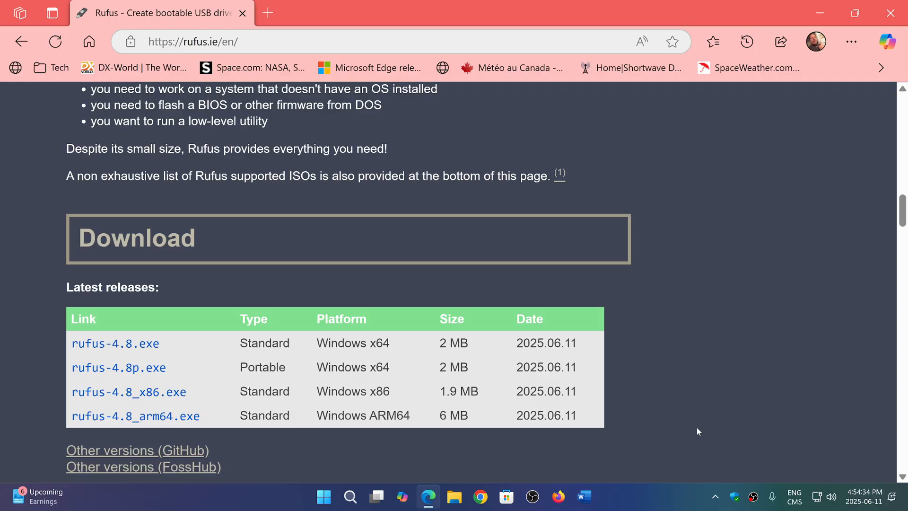
pyautogui.moveTo(645, 314)
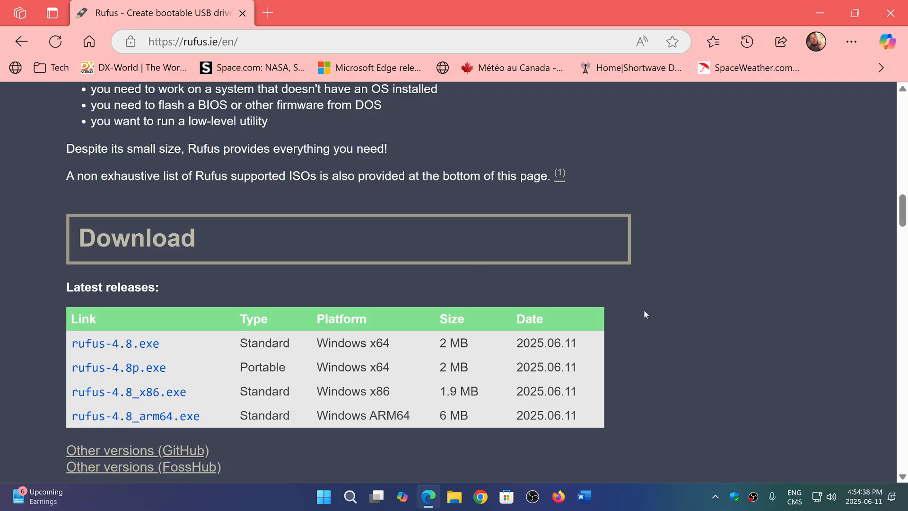
pyautogui.moveTo(668, 329)
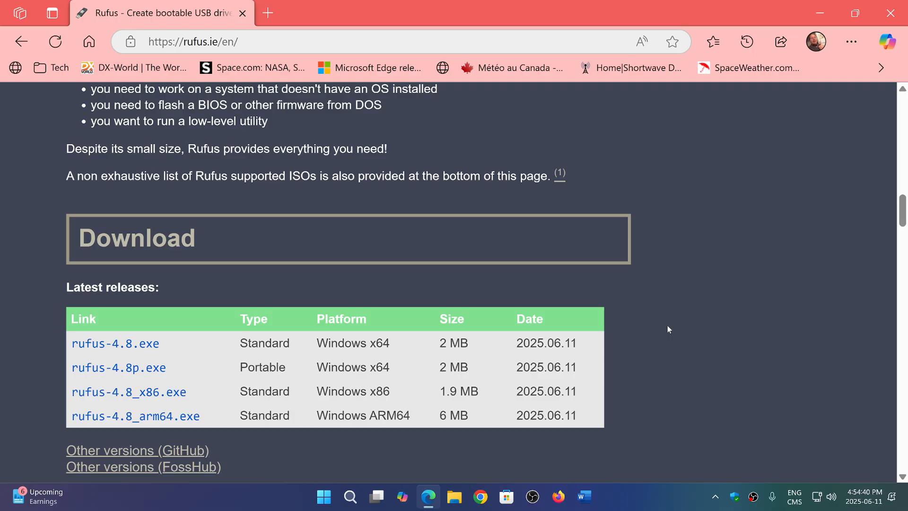